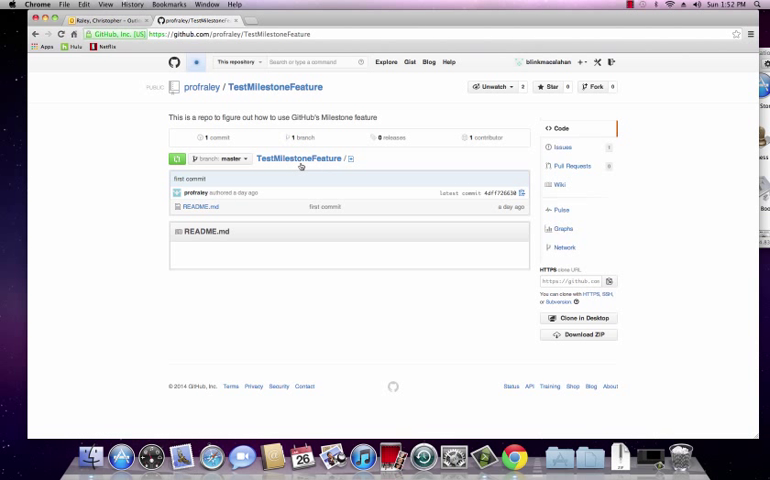
{"action": "mouse_move", "coordinate": [216, 178]}
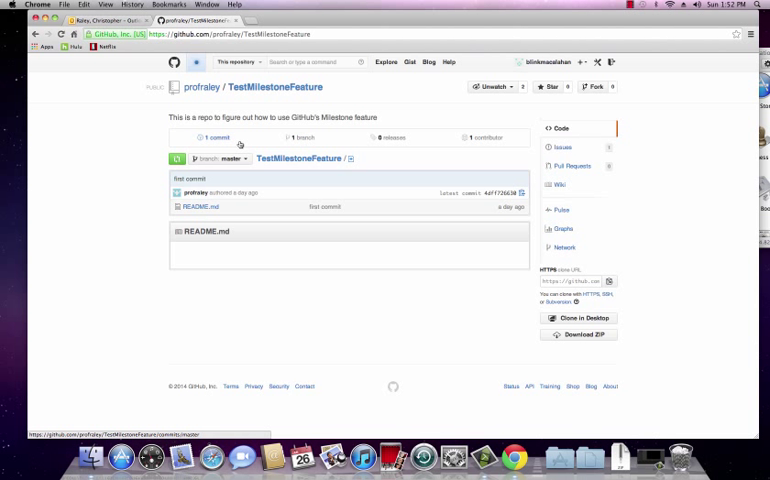
{"action": "mouse_move", "coordinate": [242, 146]}
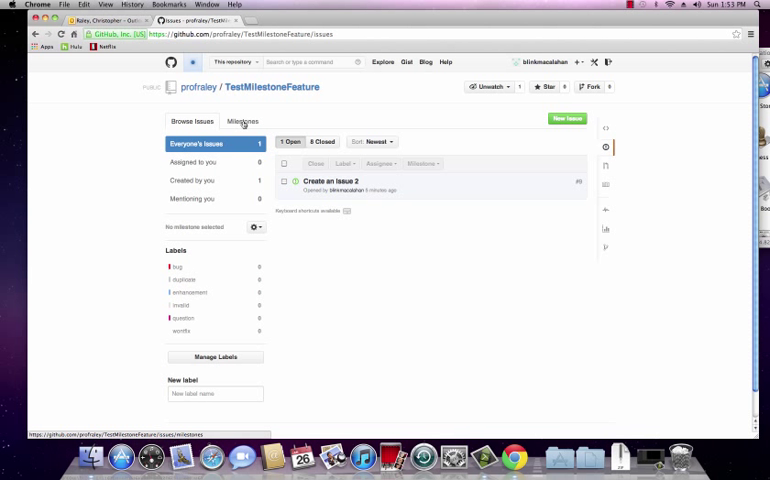
Open the repository's Milestones list to reach the Iteration 0 Practice Milestone
{"action": "left_click", "coordinate": [242, 120]}
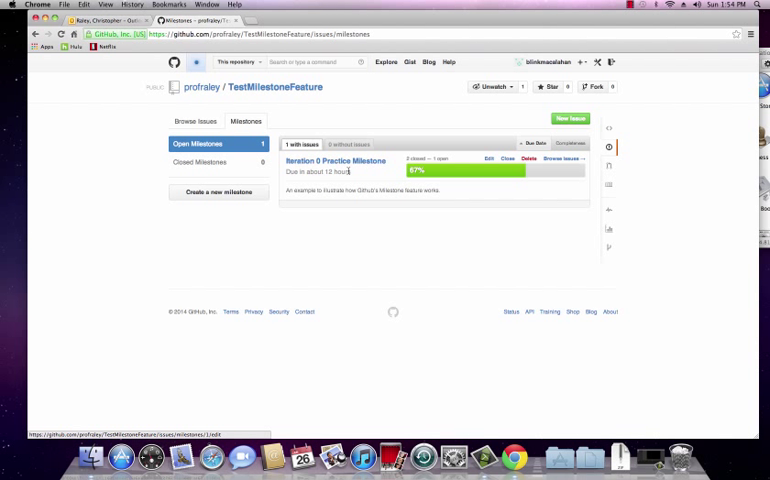
{"action": "mouse_move", "coordinate": [502, 148]}
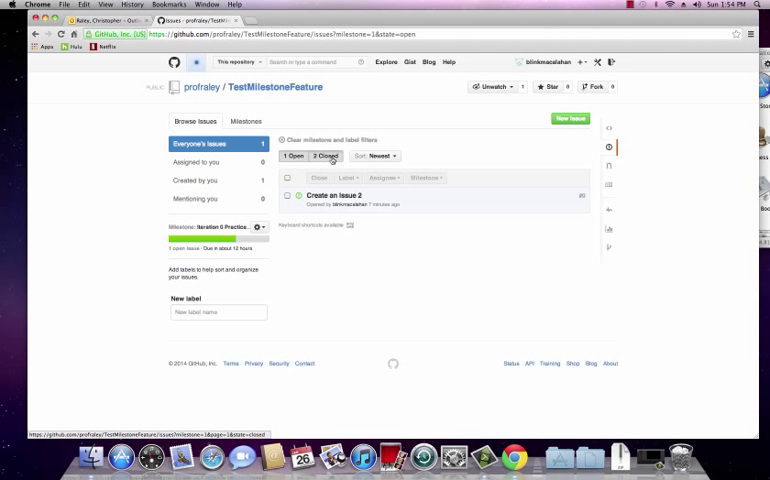
Review the milestone's closed and open issues, finish the last one, and return to the milestones list
{"action": "left_click", "coordinate": [324, 156]}
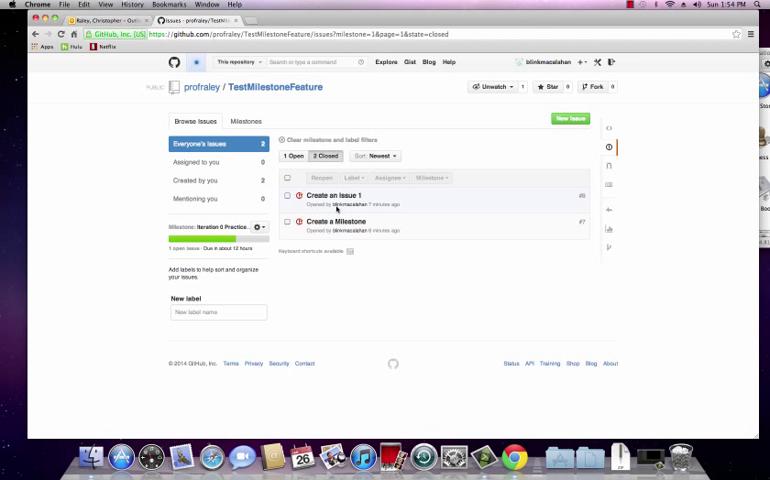
{"action": "left_click", "coordinate": [292, 156]}
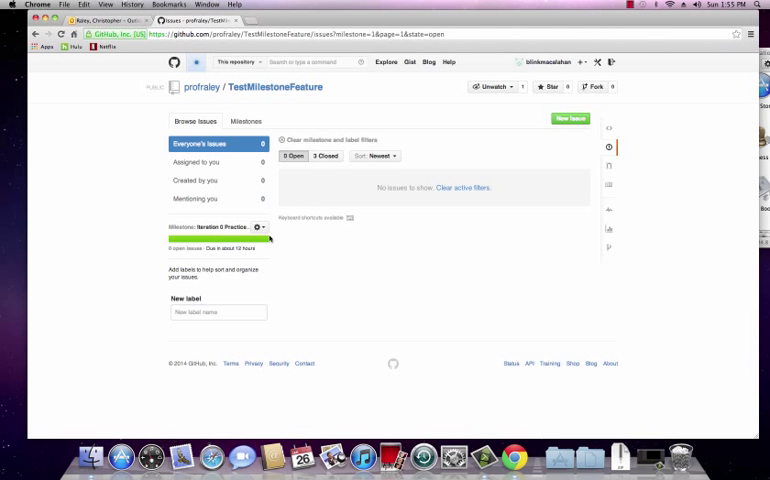
{"action": "mouse_move", "coordinate": [204, 260]}
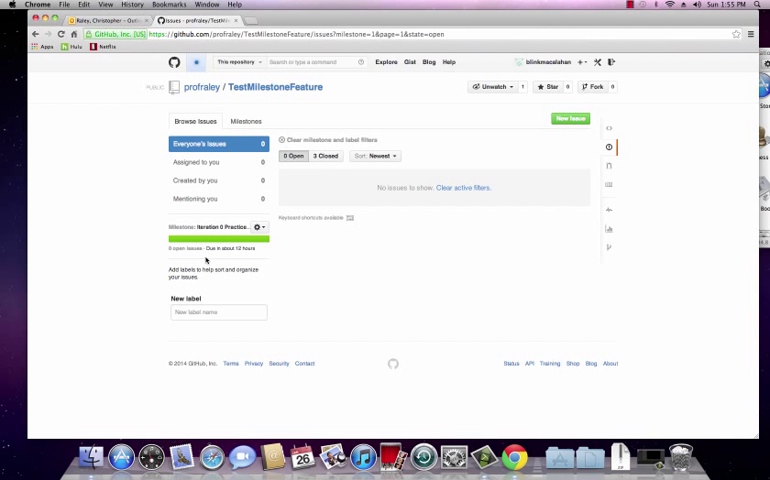
{"action": "mouse_move", "coordinate": [382, 168]}
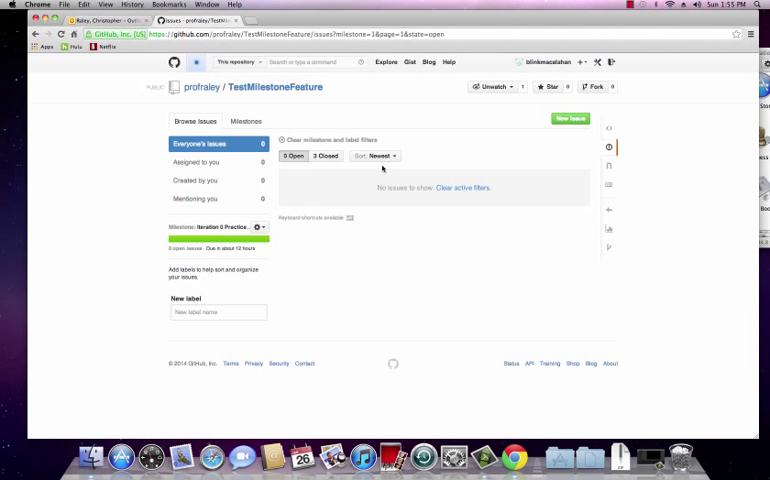
{"action": "left_click", "coordinate": [246, 120]}
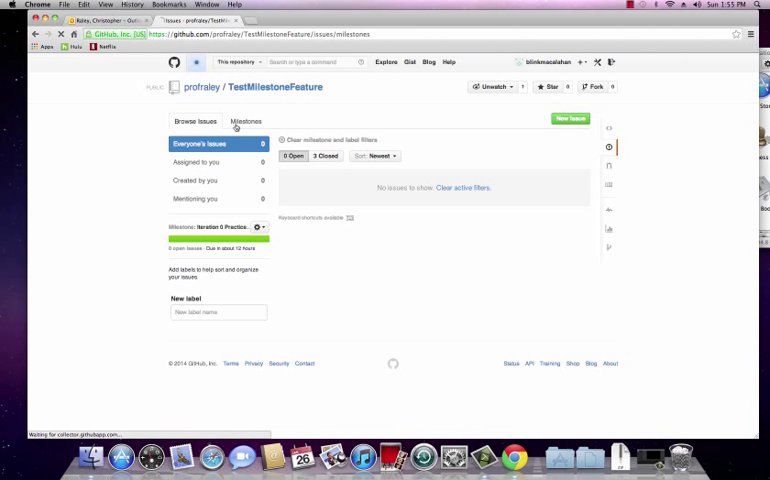
{"action": "left_click", "coordinate": [244, 120]}
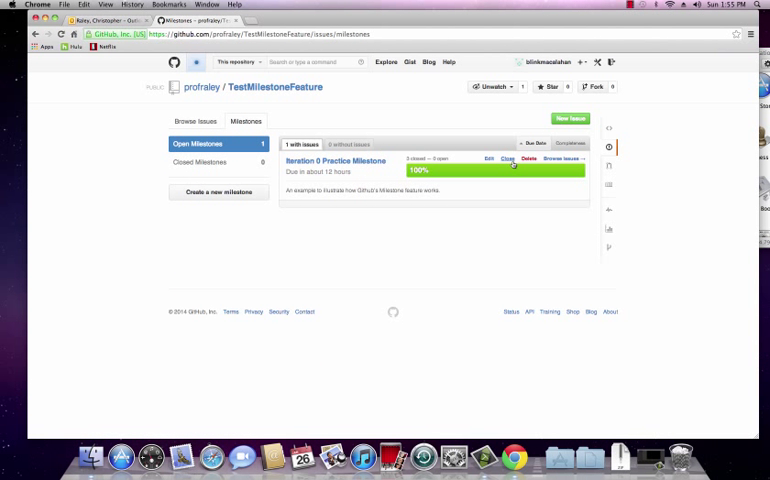
Close the Iteration 0 Practice Milestone and view it under Closed Milestones at 100%
{"action": "left_click", "coordinate": [506, 158]}
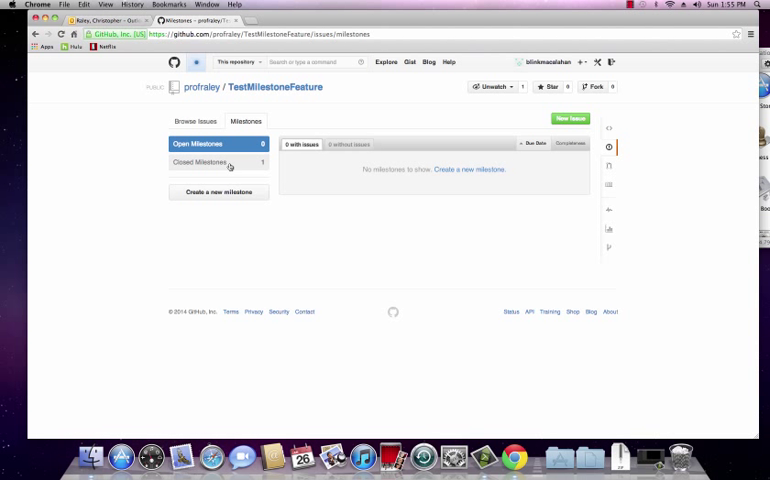
{"action": "left_click", "coordinate": [202, 162]}
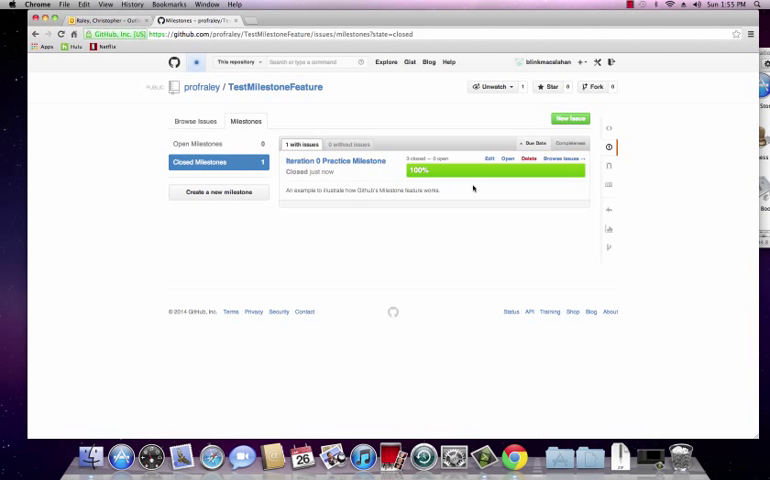
{"action": "mouse_move", "coordinate": [392, 120]}
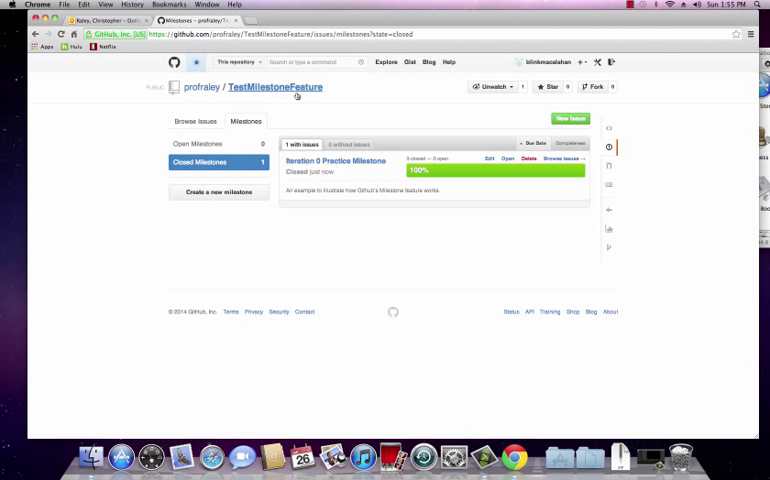
Start a new milestone form from TestMilestoneFeature's Issues milestones list
{"action": "left_click", "coordinate": [276, 88]}
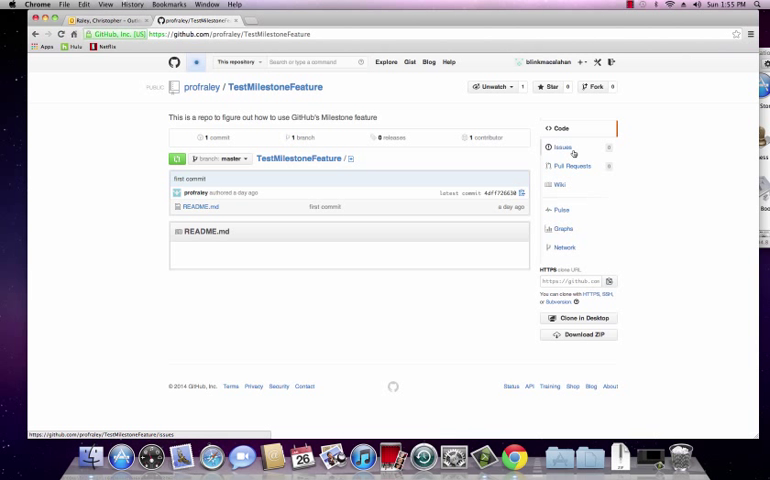
{"action": "left_click", "coordinate": [562, 148]}
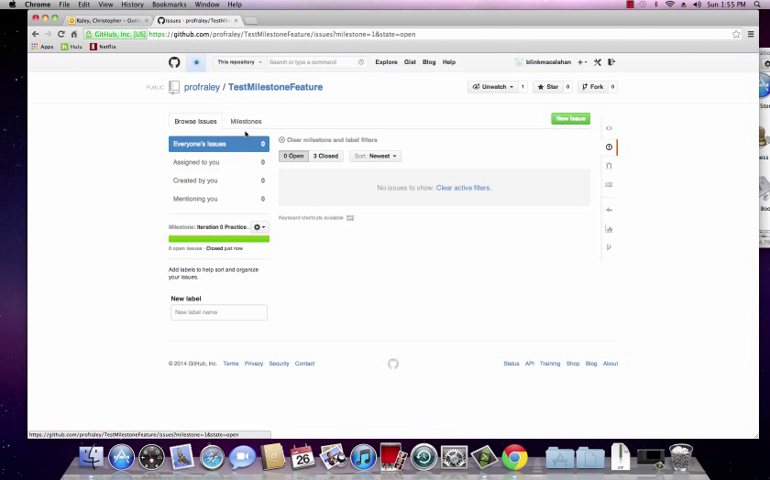
{"action": "left_click", "coordinate": [244, 120]}
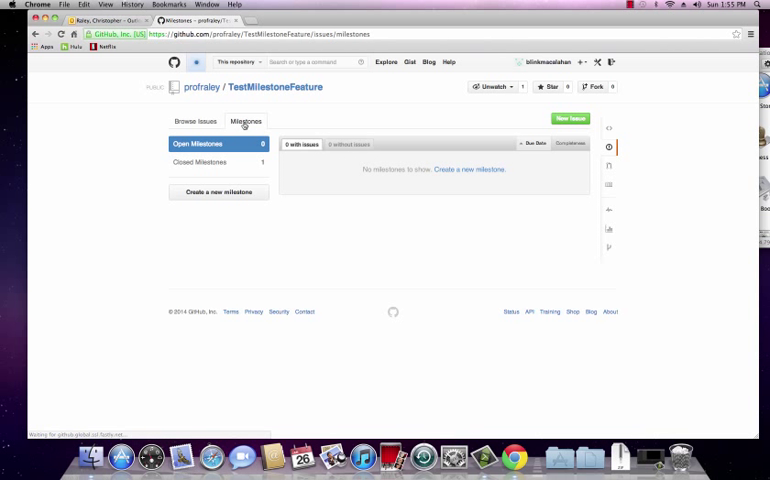
{"action": "mouse_move", "coordinate": [218, 192]}
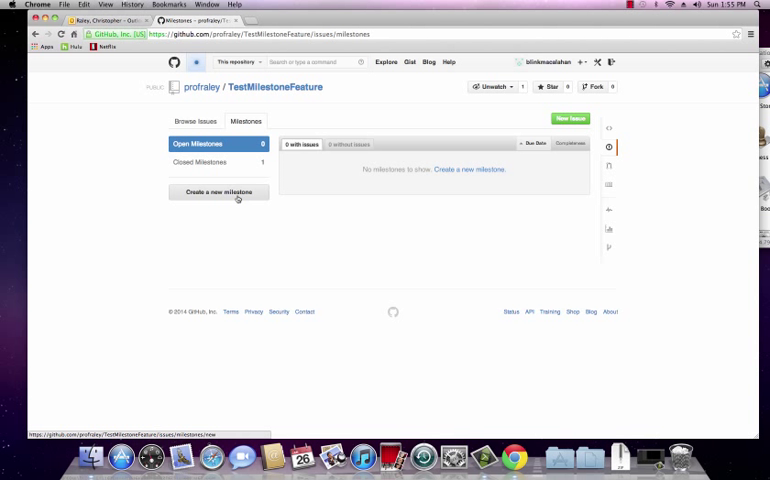
{"action": "left_click", "coordinate": [220, 192]}
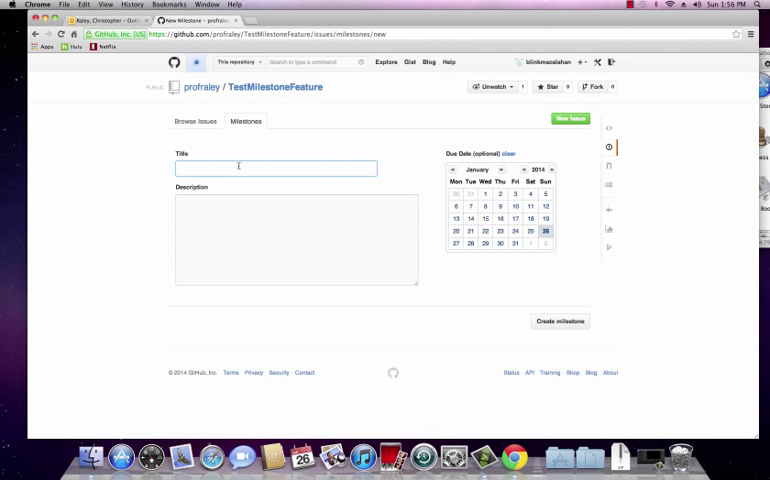
Title the milestone 'Iteration Feature Set 1' and describe the DB set up and adding a few html screens
{"action": "type", "text": "Iteration Feature Set 1"}
{"action": "left_click", "coordinate": [296, 240]}
{"action": "type", "text": "Getting t"}
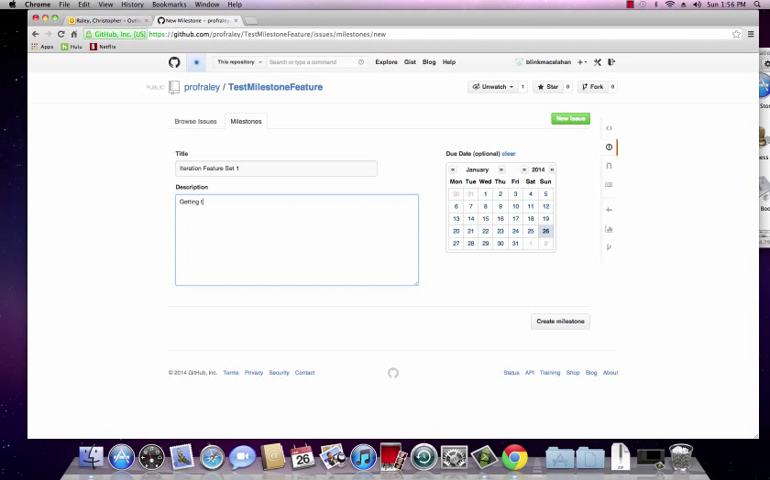
{"action": "type", "text": "he DB set"}
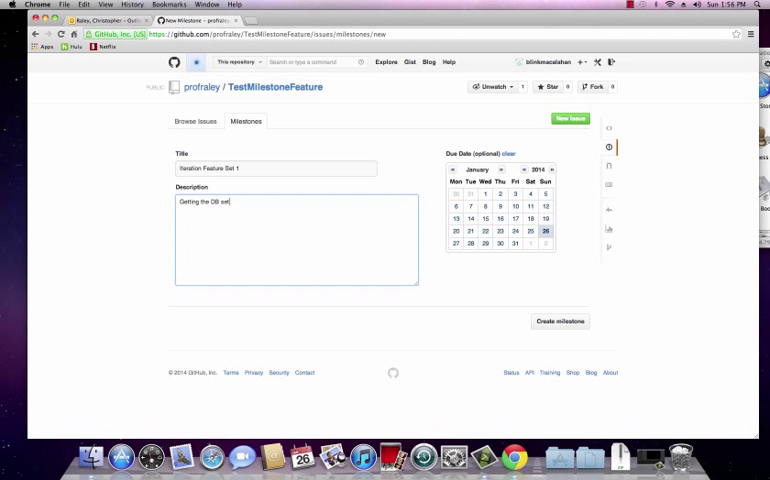
{"action": "type", "text": "up and"}
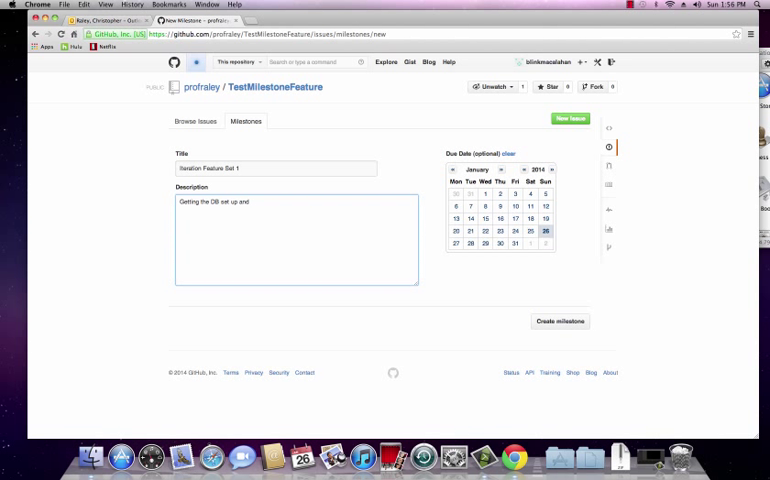
{"action": "type", "text": "adding a fe"}
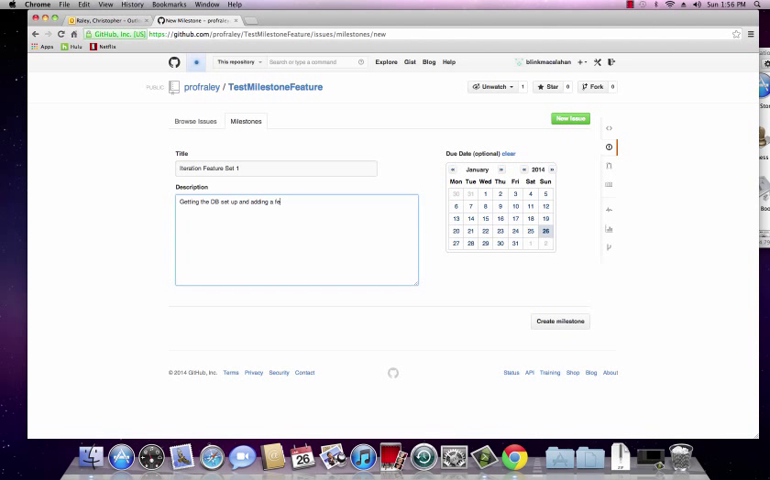
{"action": "type", "text": "w html screen"}
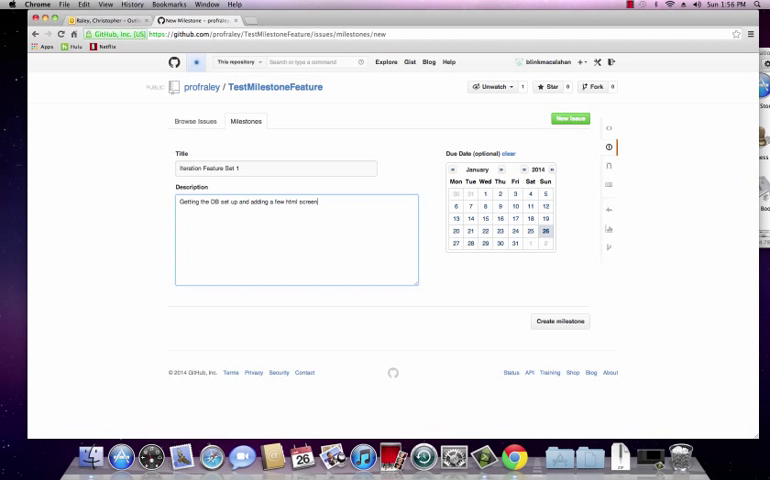
{"action": "type", "text": "O"}
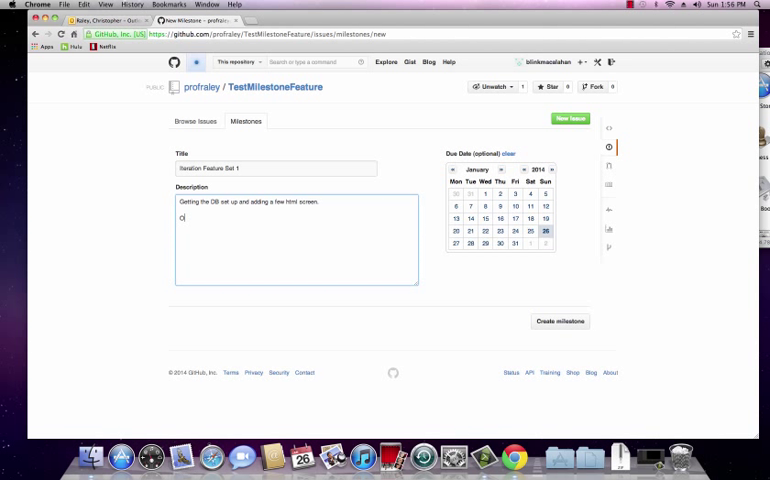
List High Level Features '1. User registration' and '2. User login' in the description
{"action": "type", "text": "High Level Fea"}
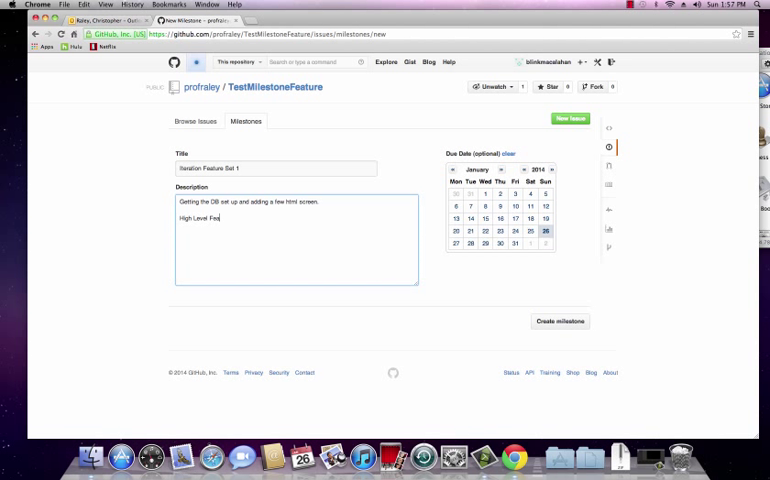
{"action": "type", "text": "tures:"}
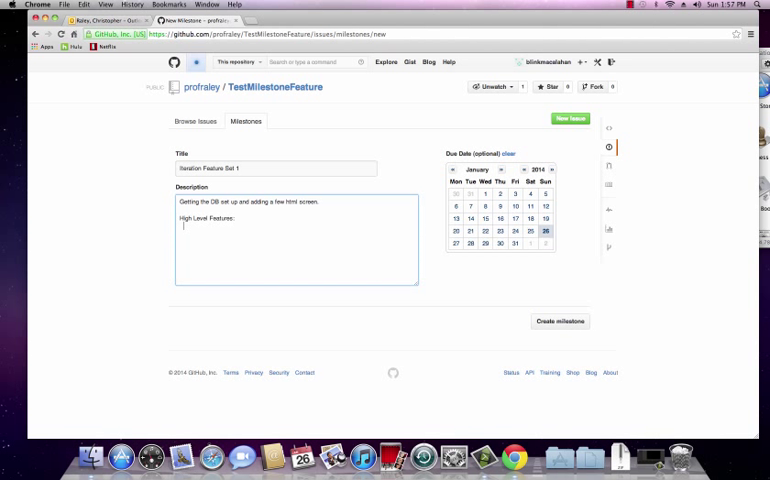
{"action": "type", "text": "1. User"}
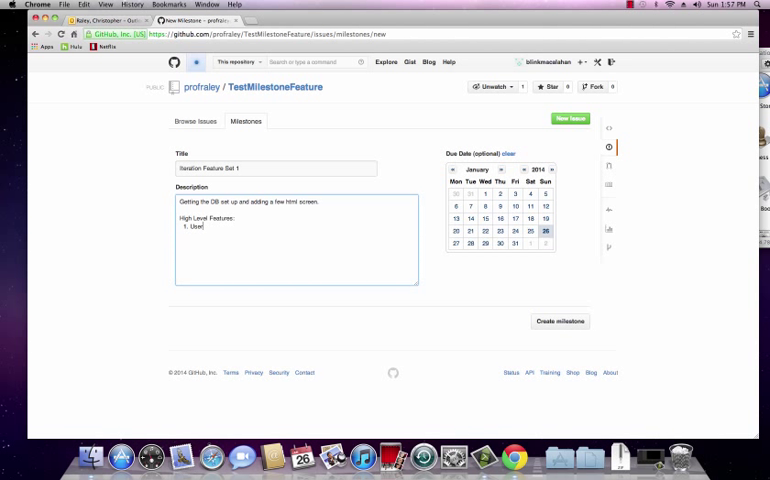
{"action": "type", "text": "registration"}
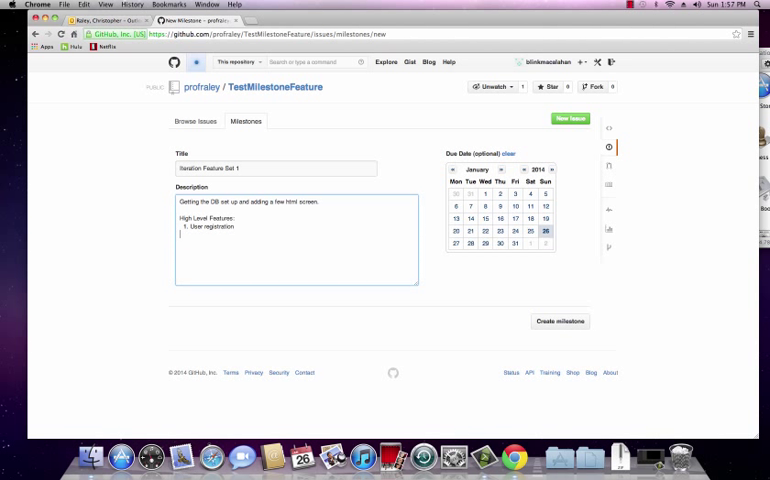
{"action": "type", "text": "2. User login"}
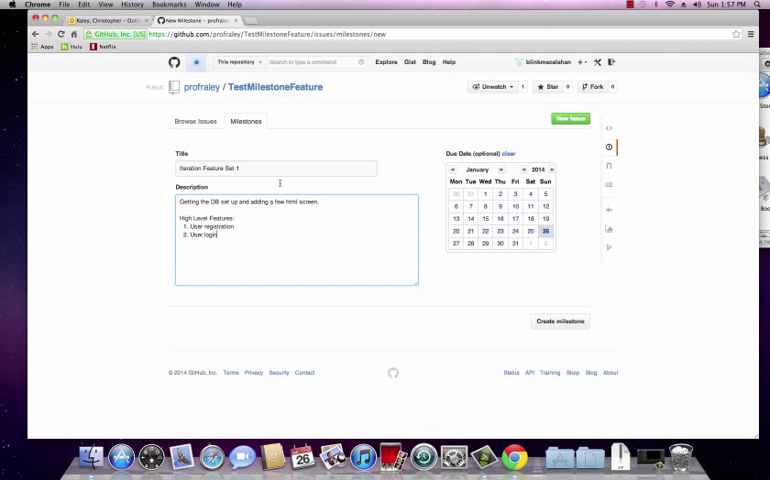
{"action": "mouse_move", "coordinate": [228, 182]}
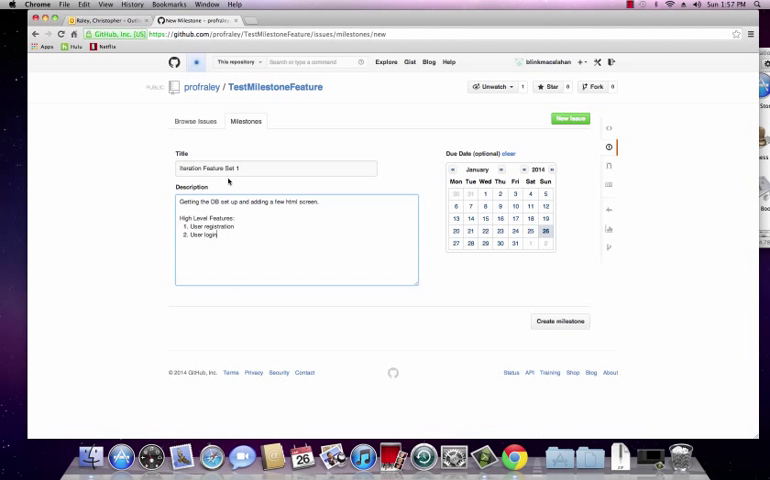
Pick a February due date fourteen days out and create the Iteration Feature Set 1 milestone
{"action": "left_click", "coordinate": [484, 194]}
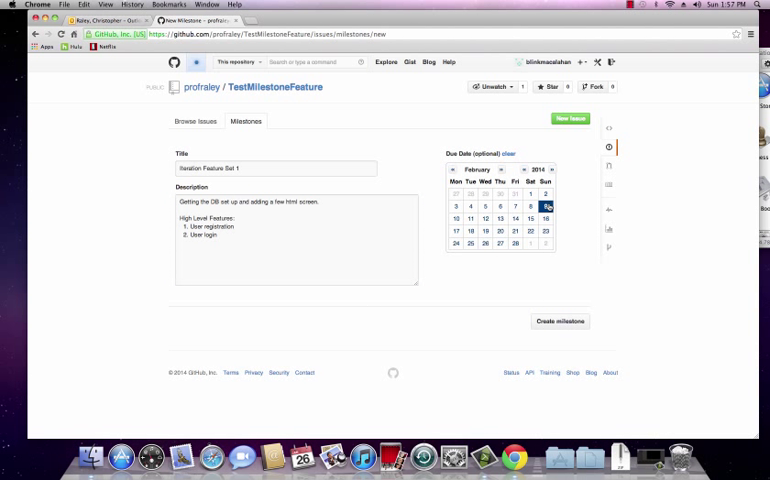
{"action": "left_click", "coordinate": [546, 206]}
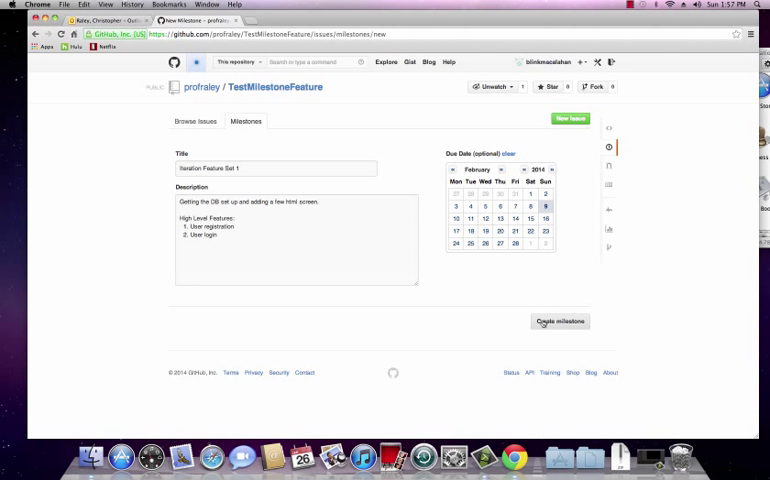
{"action": "left_click", "coordinate": [560, 320]}
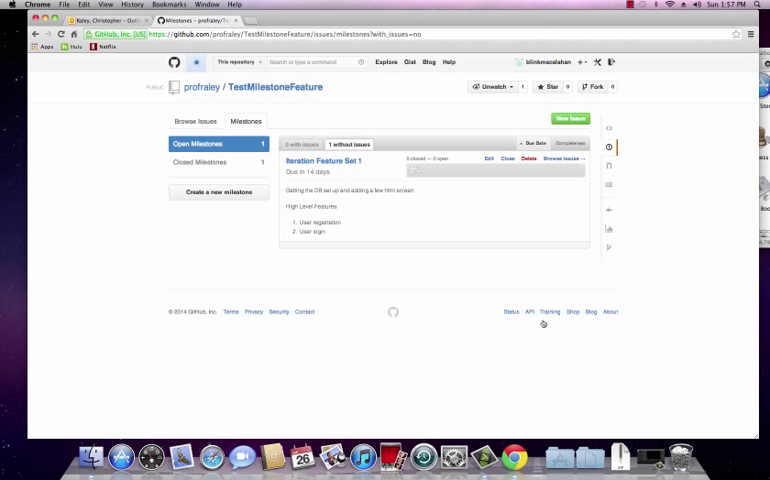
{"action": "mouse_move", "coordinate": [420, 168]}
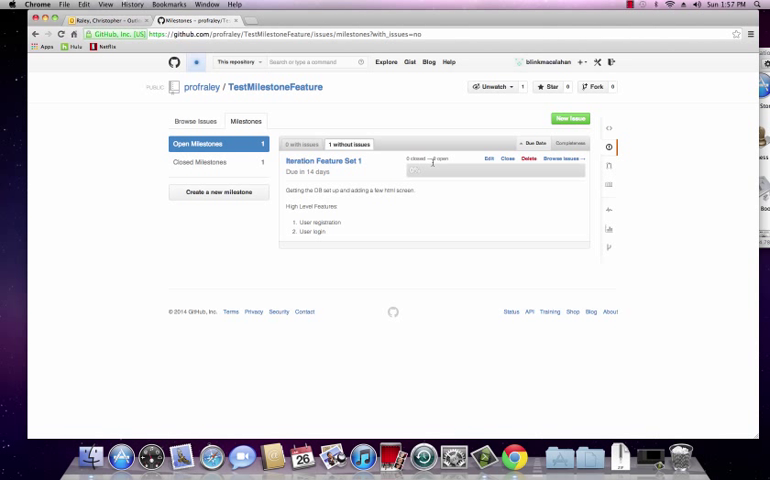
{"action": "mouse_move", "coordinate": [468, 160]}
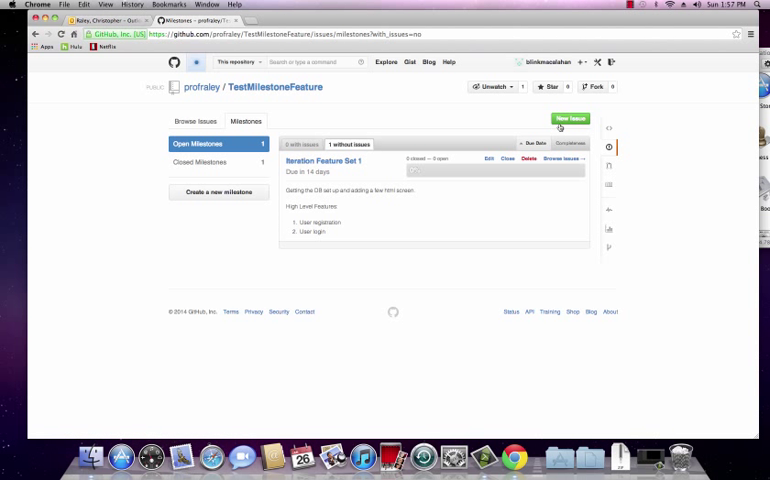
Start a new issue and title it 'Implement Login Screen'
{"action": "left_click", "coordinate": [570, 118]}
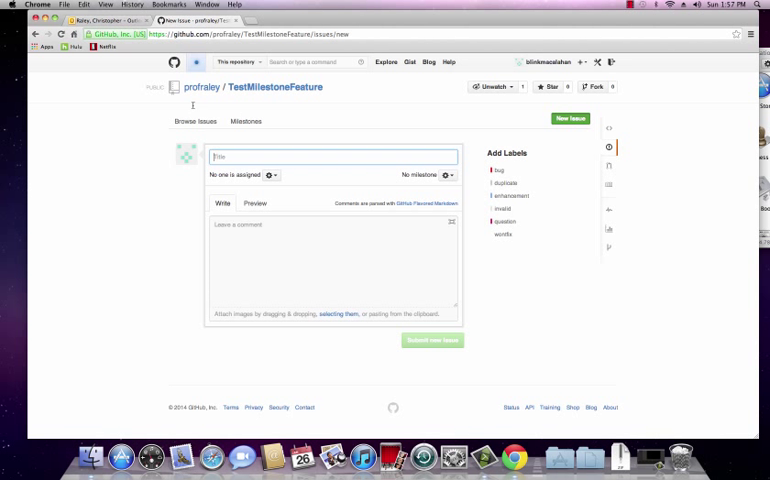
{"action": "mouse_move", "coordinate": [382, 176]}
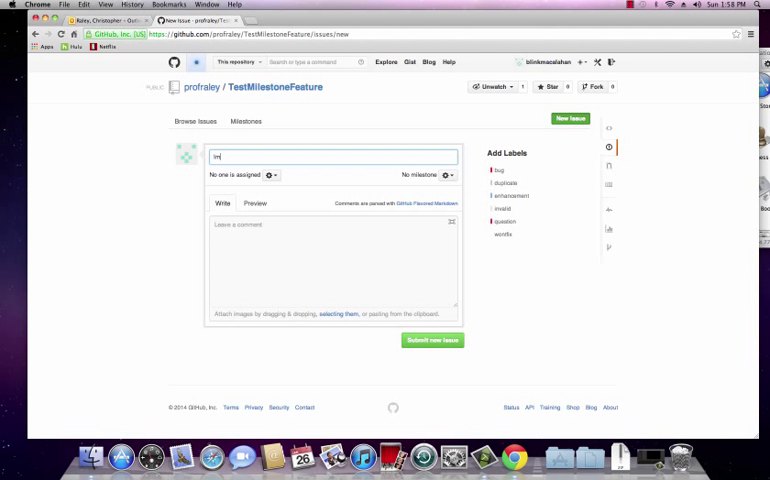
{"action": "type", "text": "Implement D"}
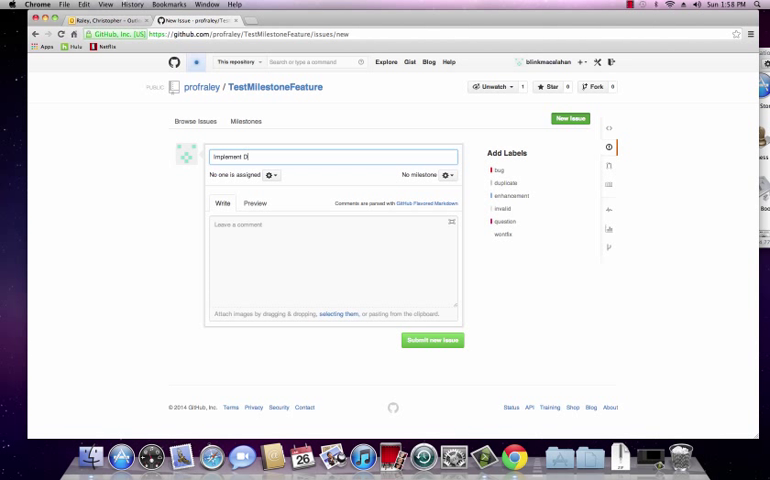
{"action": "type", "text": "B"}
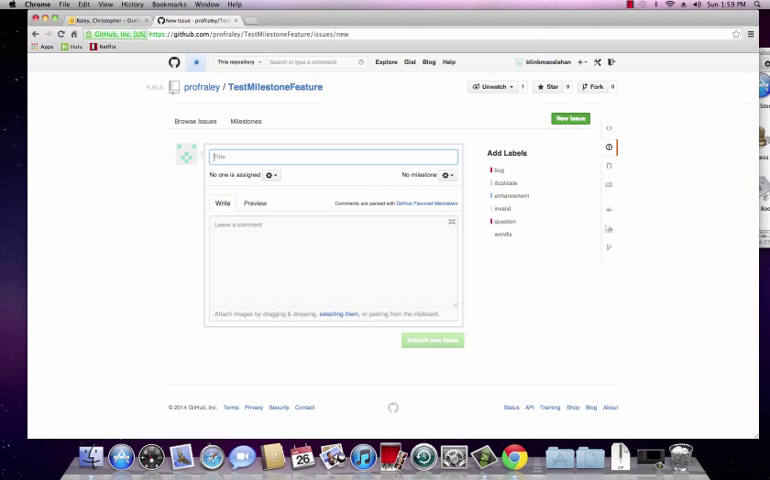
{"action": "type", "text": "Implement Login S"}
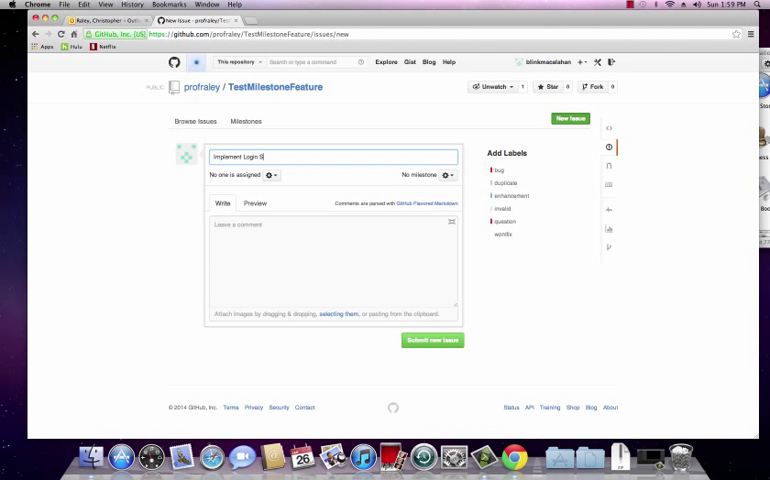
{"action": "type", "text": "creen"}
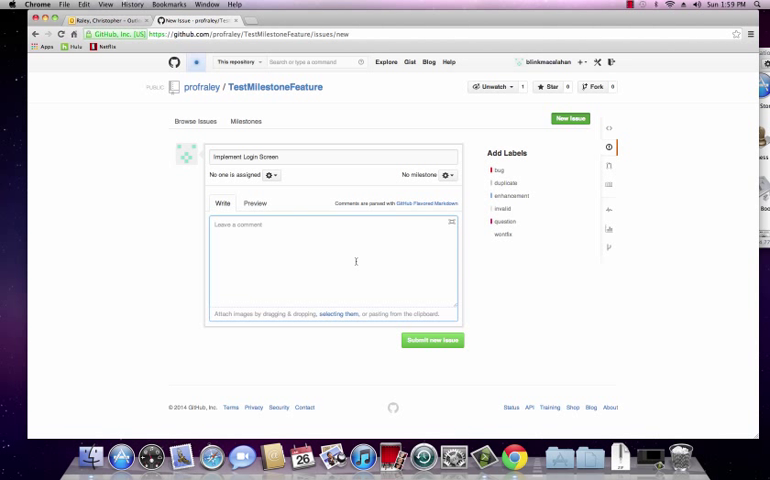
{"action": "mouse_move", "coordinate": [390, 296]}
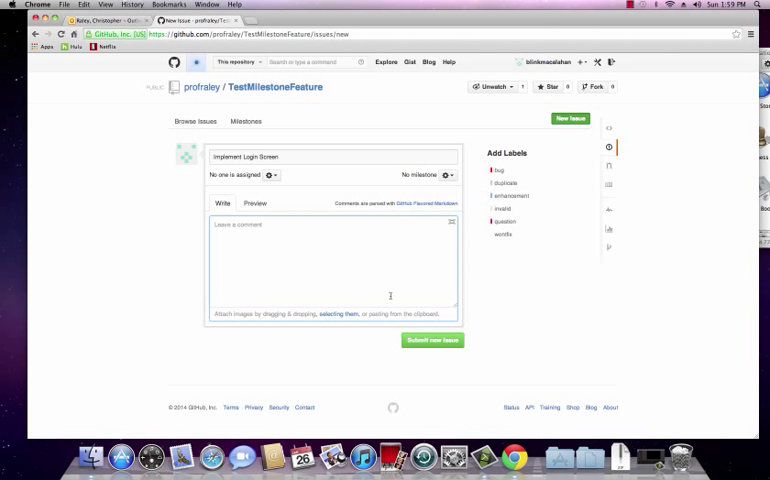
List sub-tasks 1. User Login Form, 2. Create User Form and an About me section in the description
{"action": "type", "text": "1."}
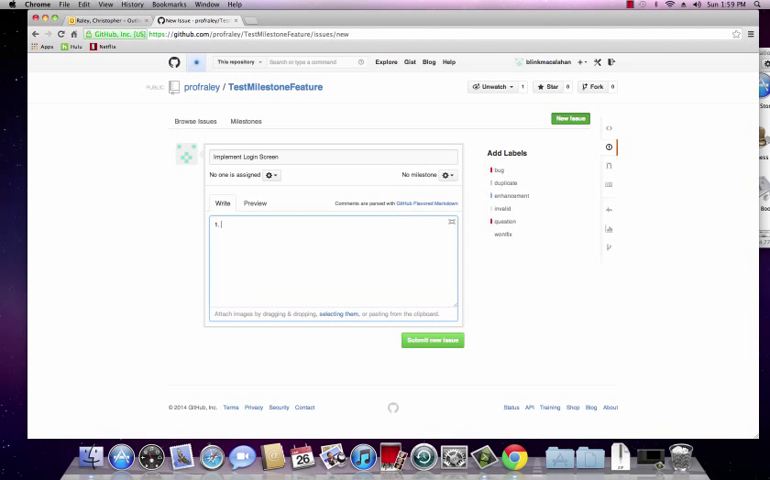
{"action": "type", "text": "User Re"}
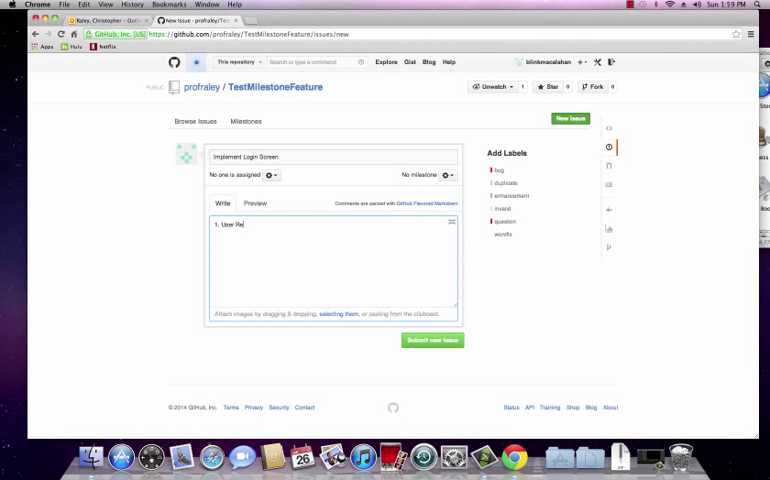
{"action": "type", "text": "gin"}
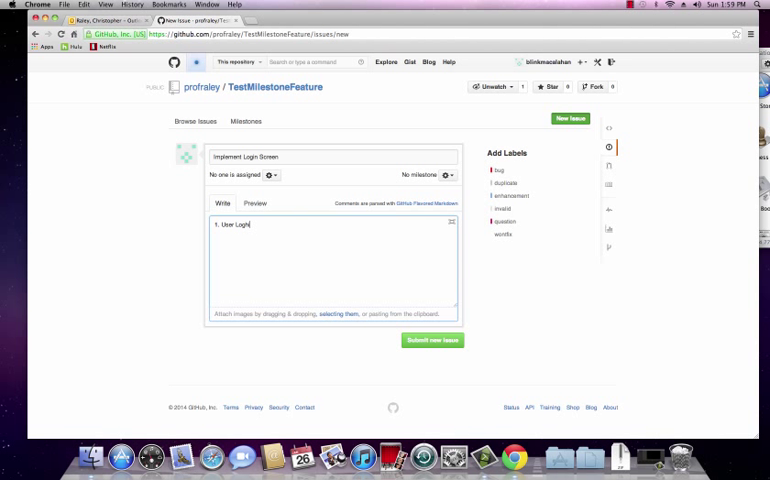
{"action": "type", "text": "Form"}
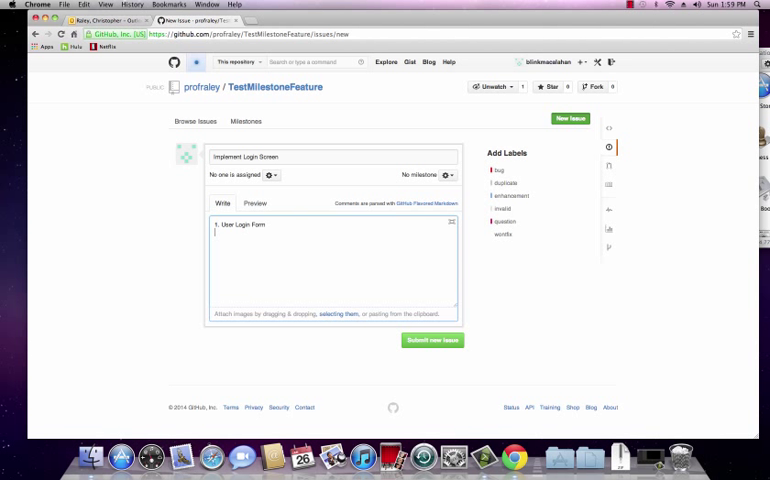
{"action": "type", "text": "2. O"}
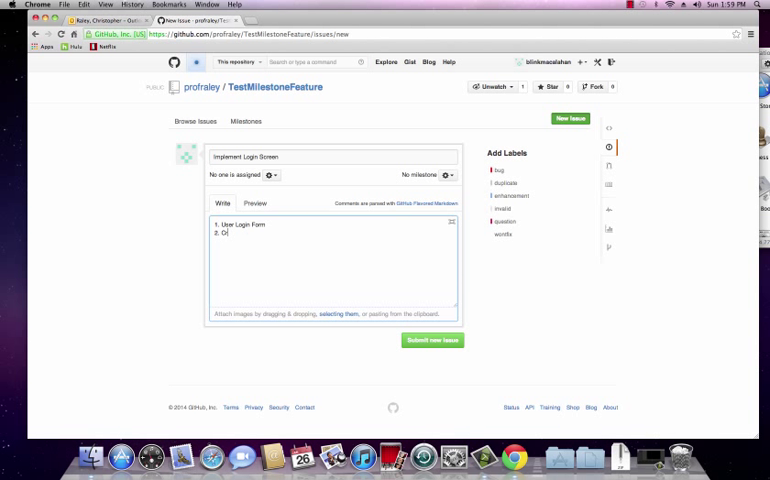
{"action": "type", "text": "reate User"}
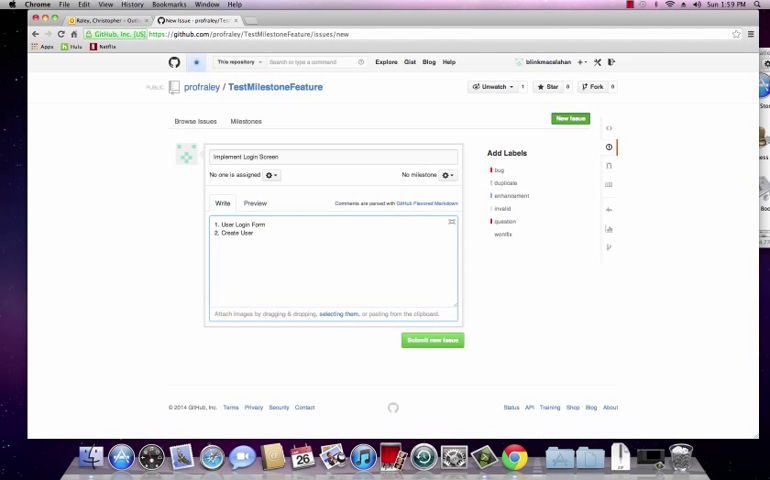
{"action": "type", "text": "Form"}
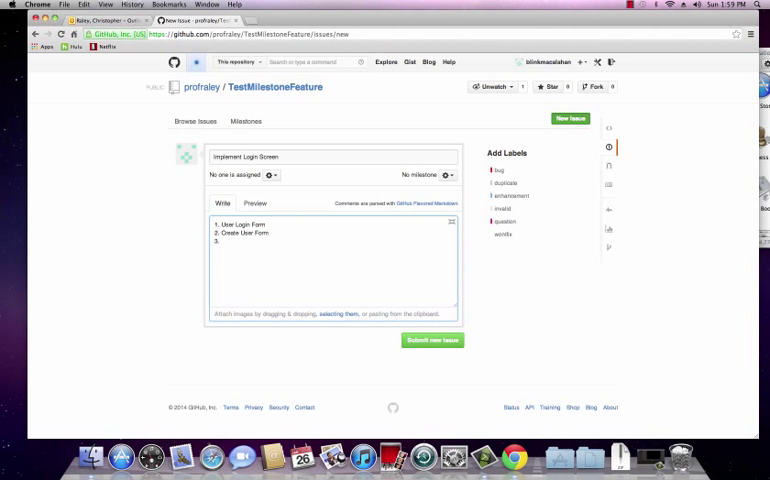
{"action": "type", "text": "About me"}
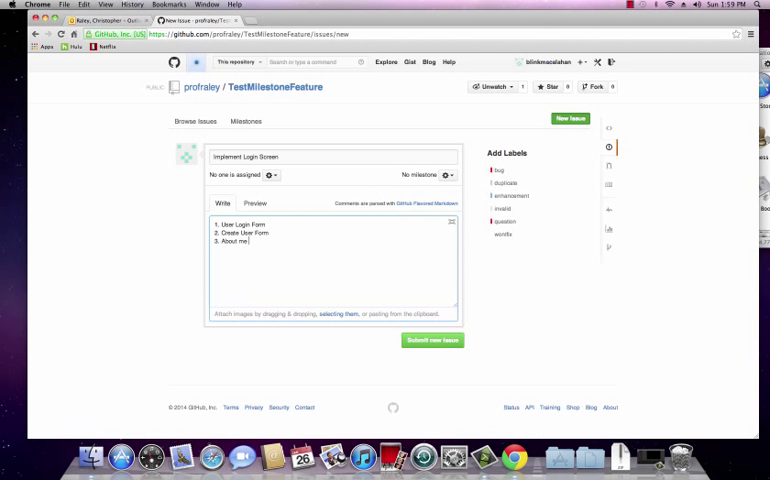
{"action": "type", "text": "section for the website."}
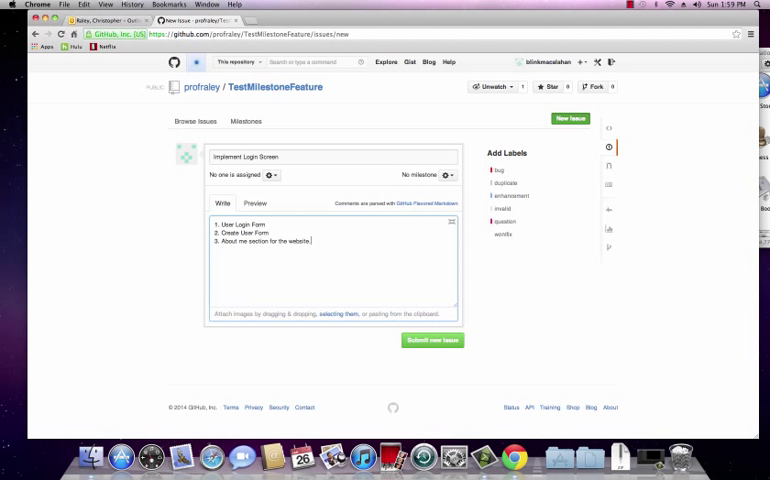
{"action": "left_click", "coordinate": [266, 224]}
{"action": "type", "text": " :"}
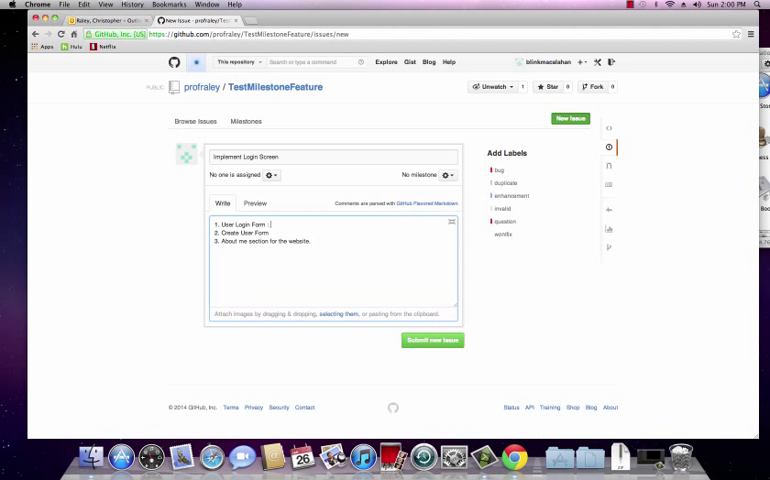
Under the login form sub-task add a Username field with letters-only a-z rule and '2. Password field'
{"action": "key", "text": "enter"}
{"action": "type", "text": "1."}
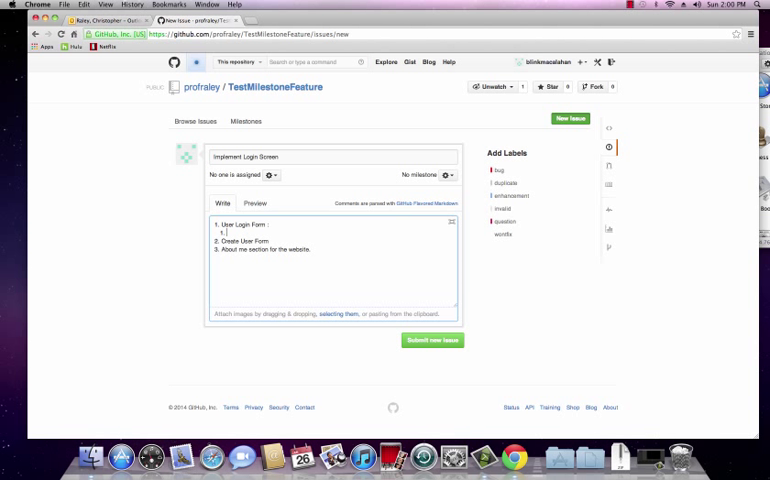
{"action": "type", "text": "Username field"}
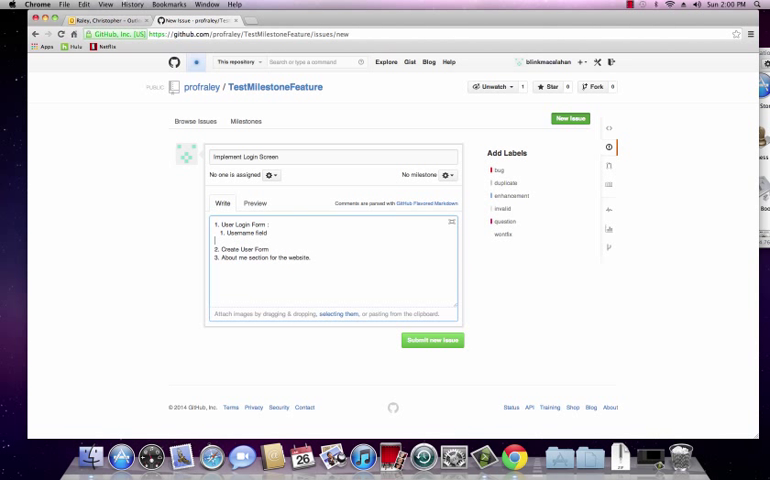
{"action": "type", "text": "2. Password field -"}
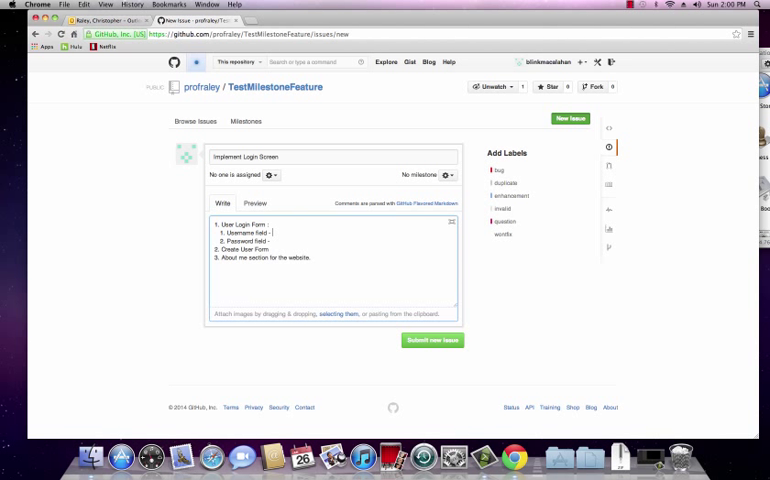
{"action": "type", "text": "A username can only ha"}
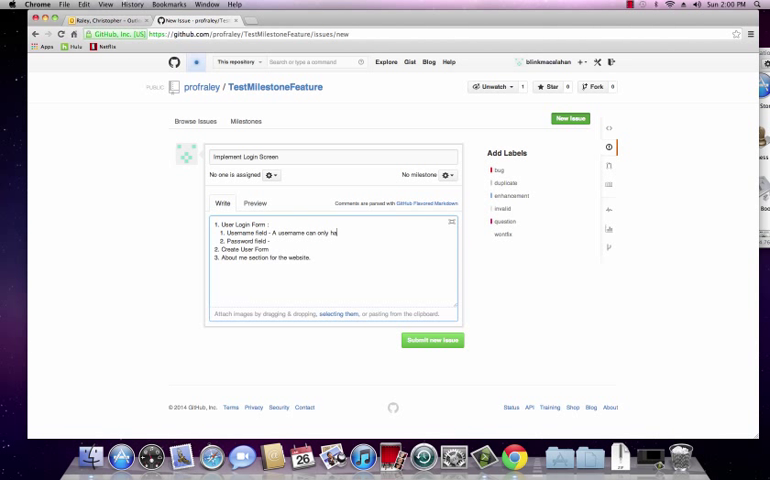
{"action": "type", "text": "ve characters"}
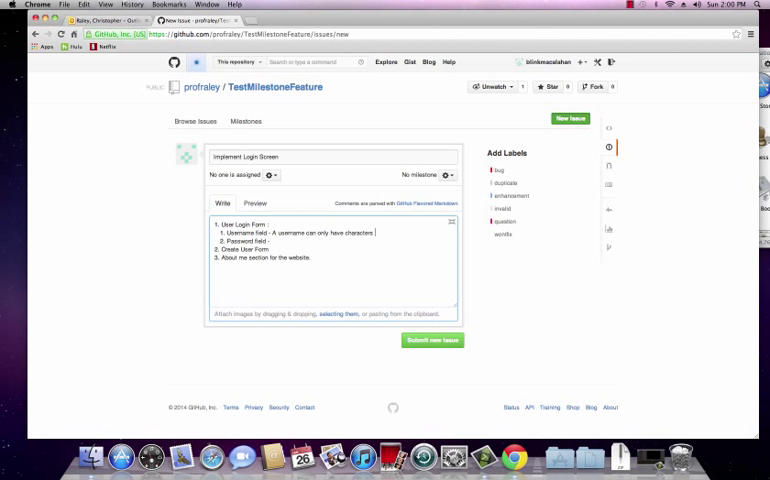
{"action": "type", "text": "a-z"}
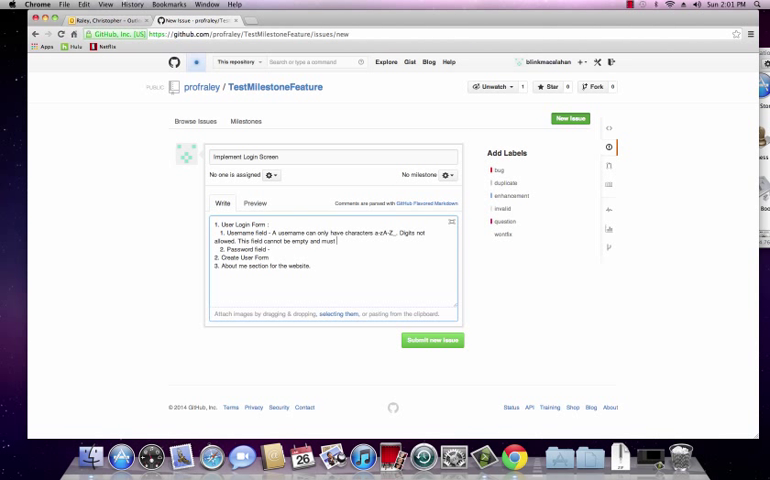
State the password field must be greater than 8 characters and not empty
{"action": "type", "text": "have greater than or equal to 6 characters."}
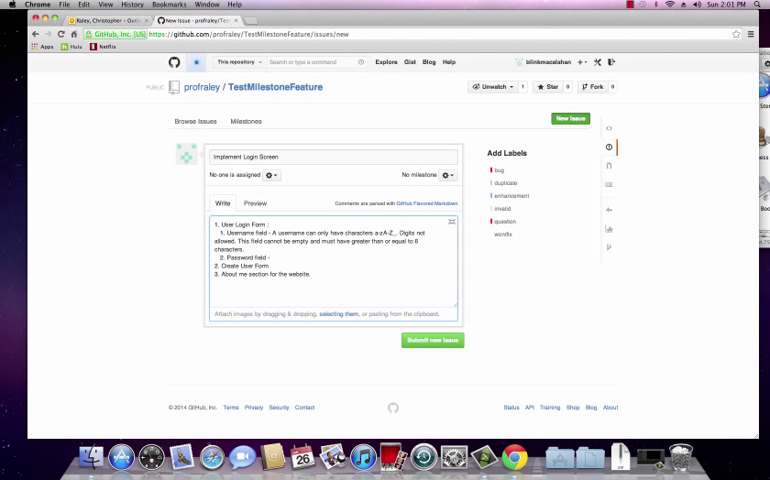
{"action": "type", "text": "Must"}
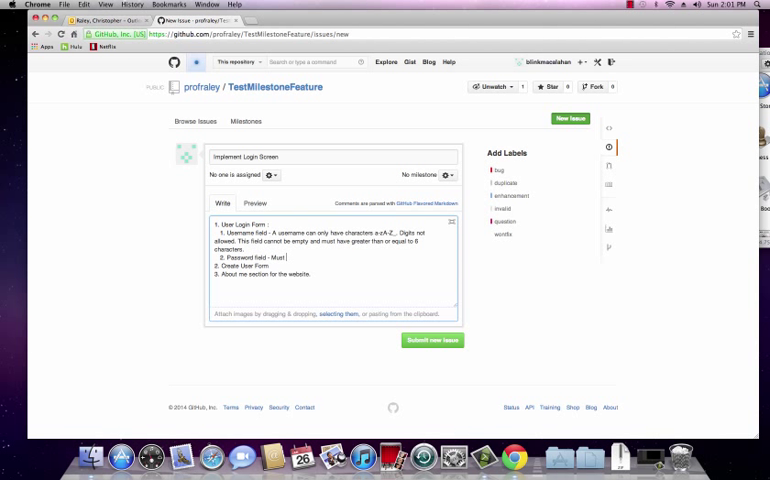
{"action": "type", "text": "be greater than"}
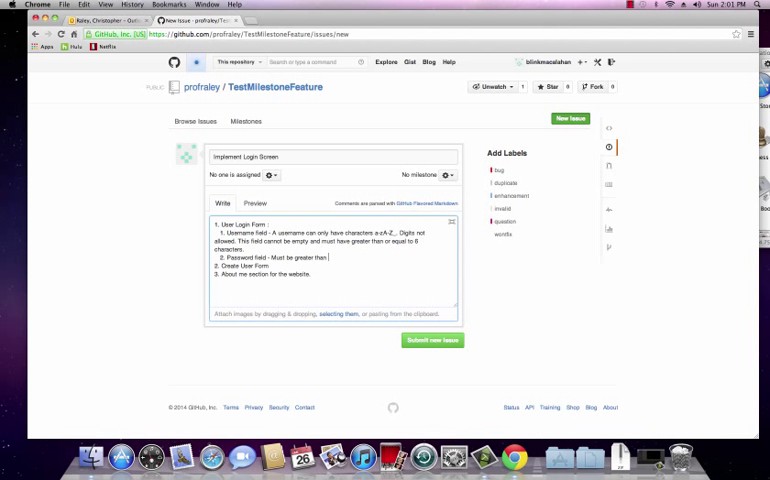
{"action": "type", "text": "8 characters and non em"}
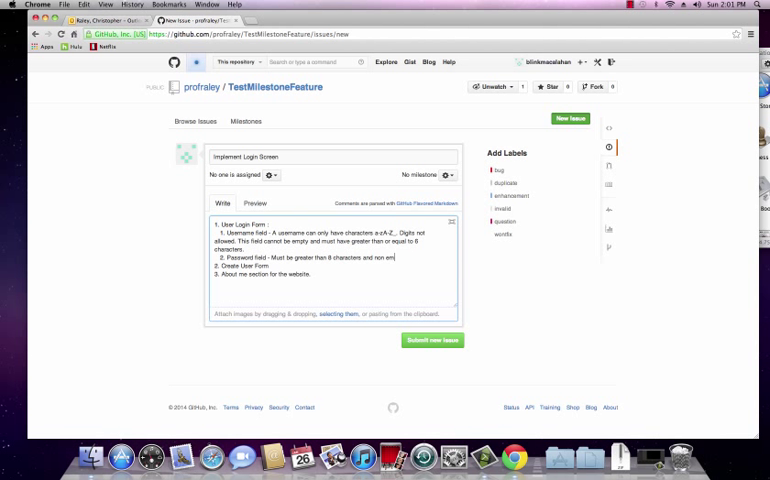
{"action": "type", "text": "pty."}
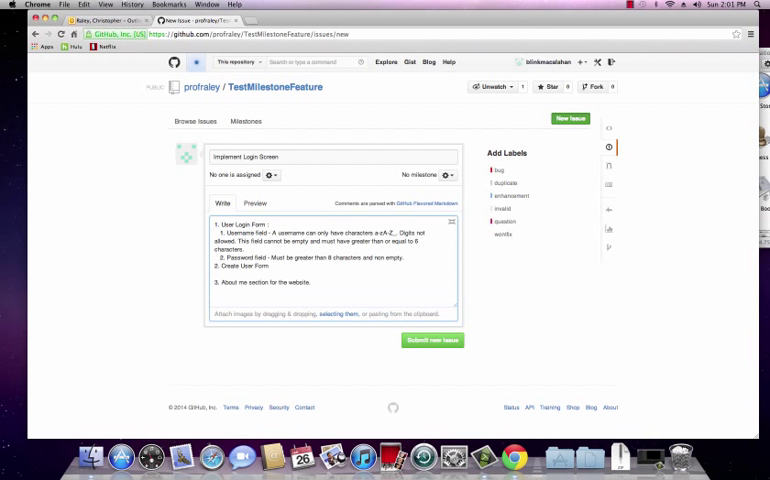
Under Create User Form list username field, password field (see above), address and etc
{"action": "type", "text": "1. User name"}
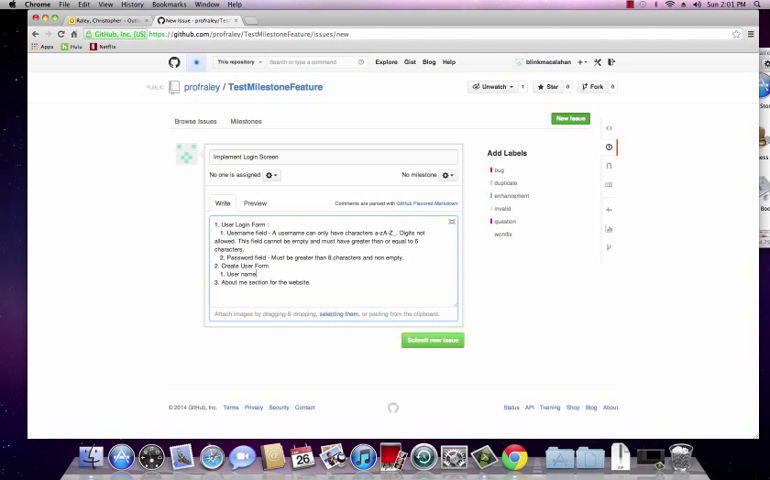
{"action": "type", "text": "User name"}
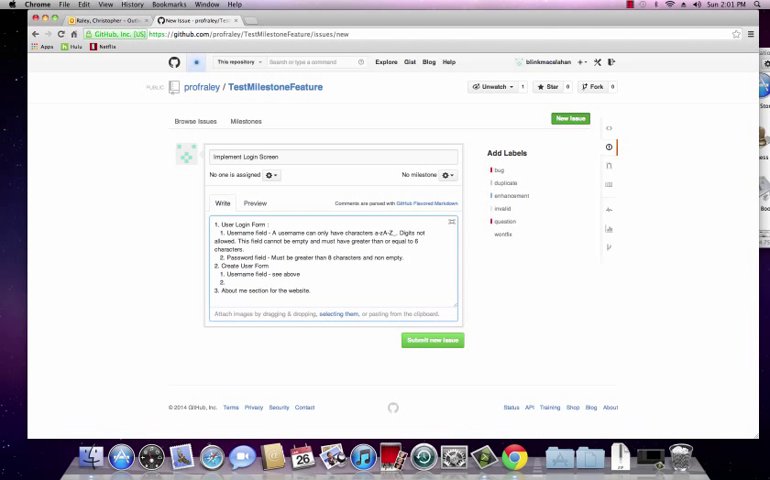
{"action": "type", "text": "Password fie"}
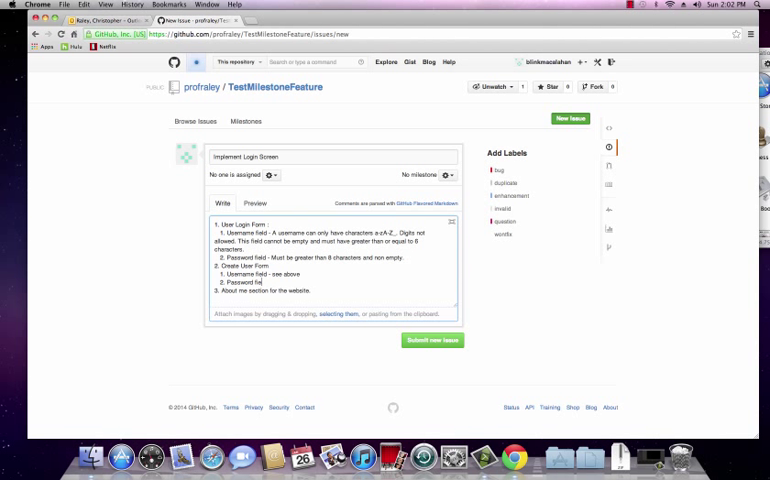
{"action": "type", "text": "- see above"}
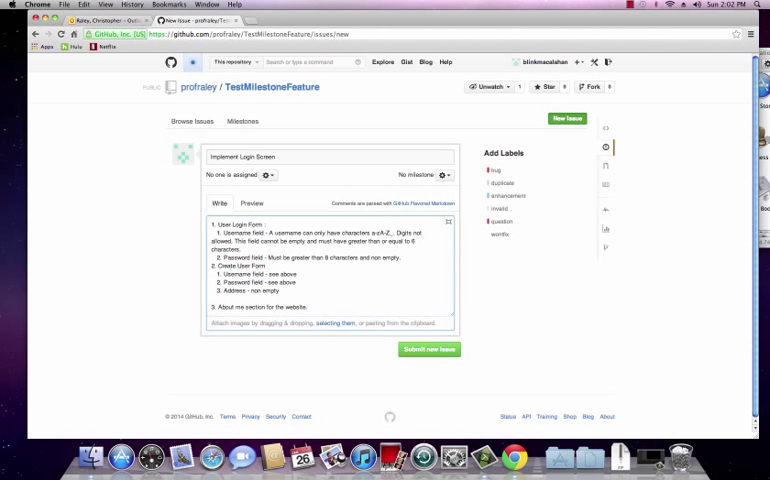
{"action": "type", "text": "4"}
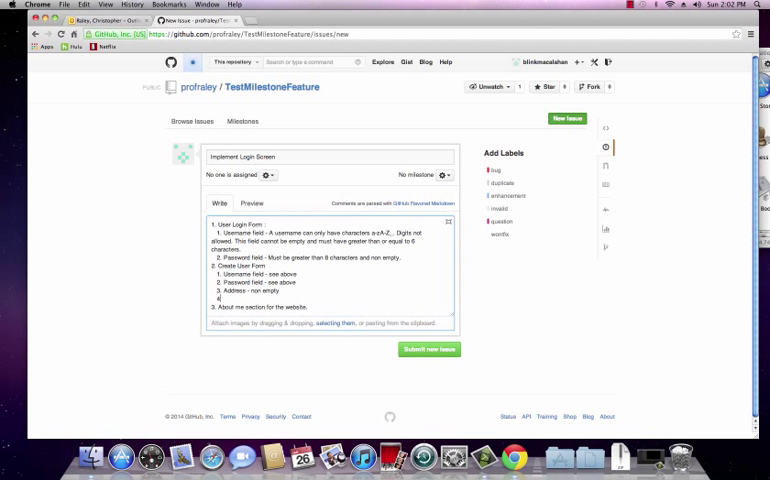
{"action": "type", "text": "etc"}
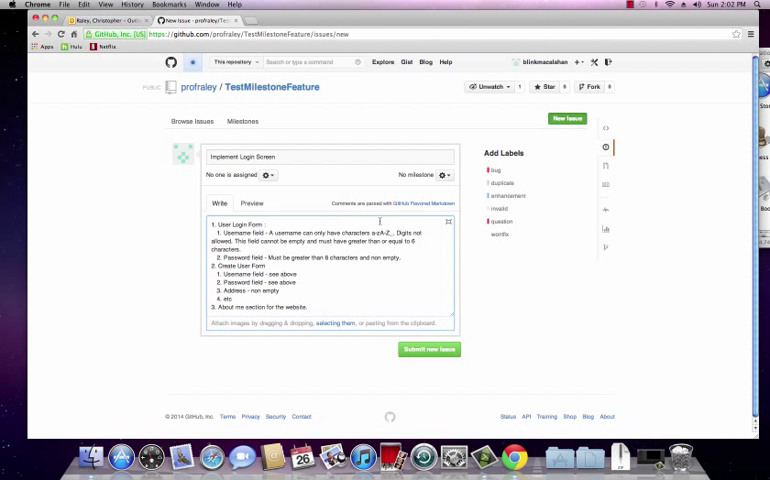
{"action": "mouse_move", "coordinate": [434, 260]}
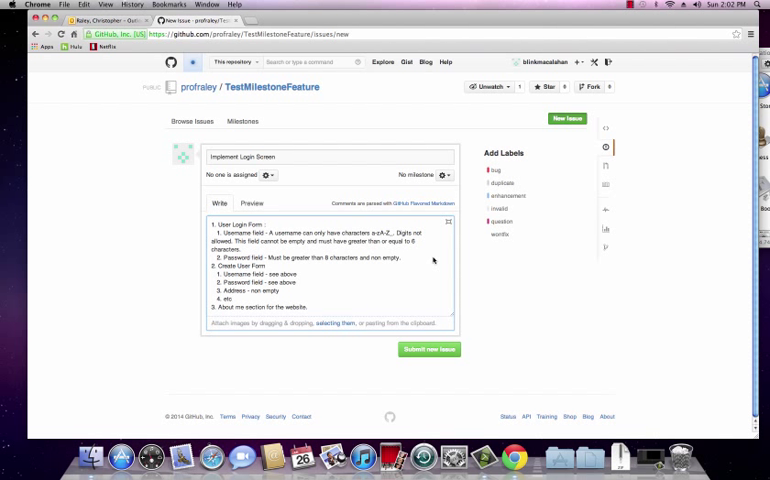
Add a final sub-task: create the html layout for the login screen
{"action": "left_click_drag", "start_coordinate": [208, 224], "coordinate": [400, 258]}
{"action": "type", "text": "4."}
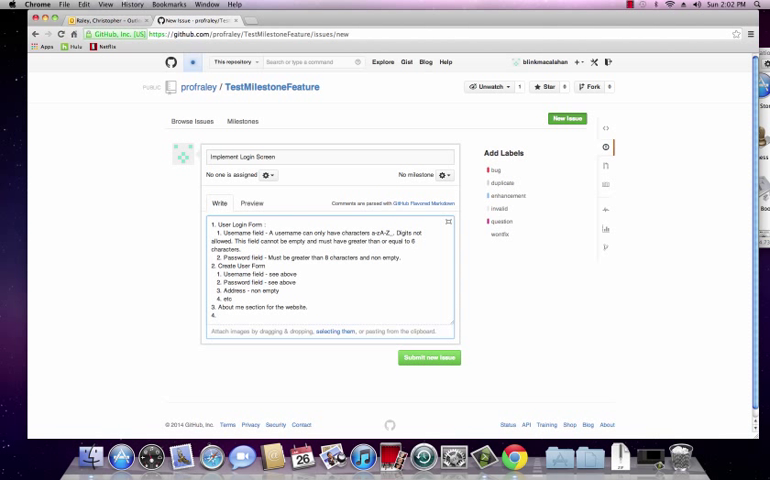
{"action": "type", "text": "Create the"}
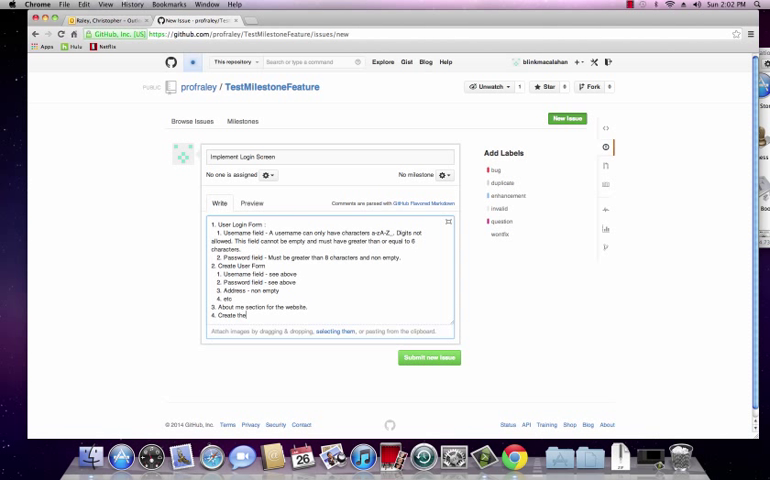
{"action": "type", "text": "html layout."}
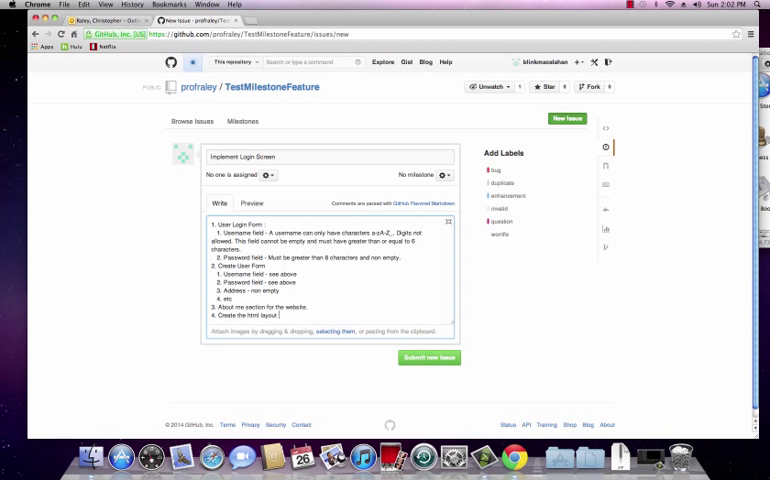
{"action": "type", "text": "for the login screen."}
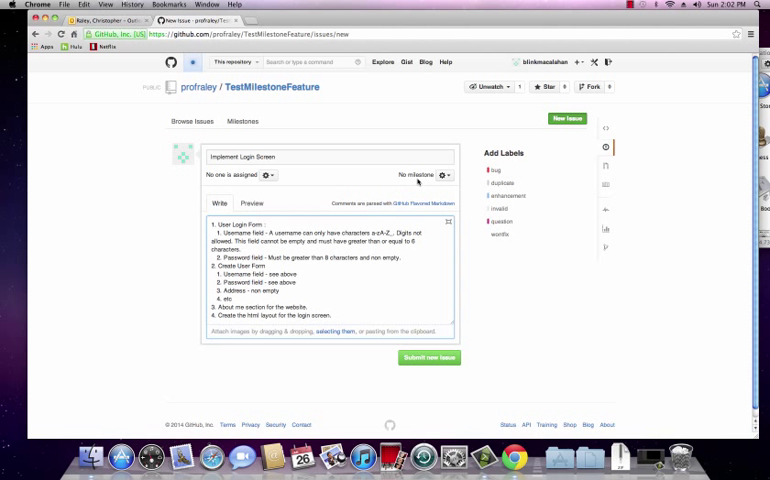
Set the issue's milestone to 'Iteration Feature Set 1' and submit the new 'Implement Login Screen' issue
{"action": "left_click", "coordinate": [444, 176]}
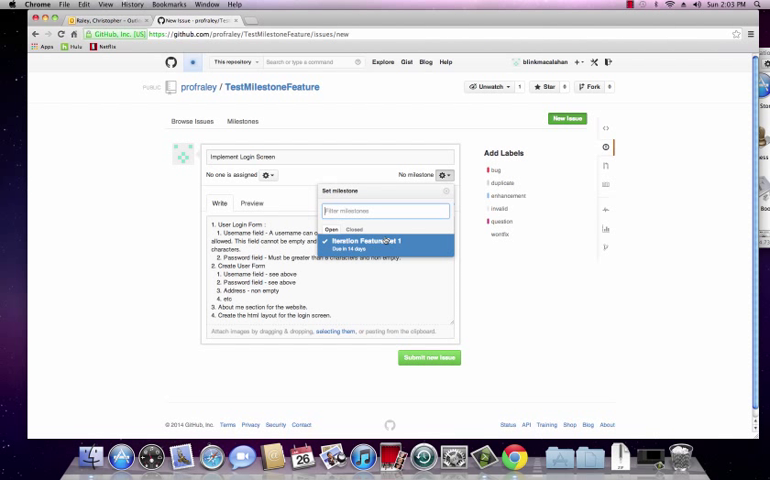
{"action": "left_click", "coordinate": [444, 176]}
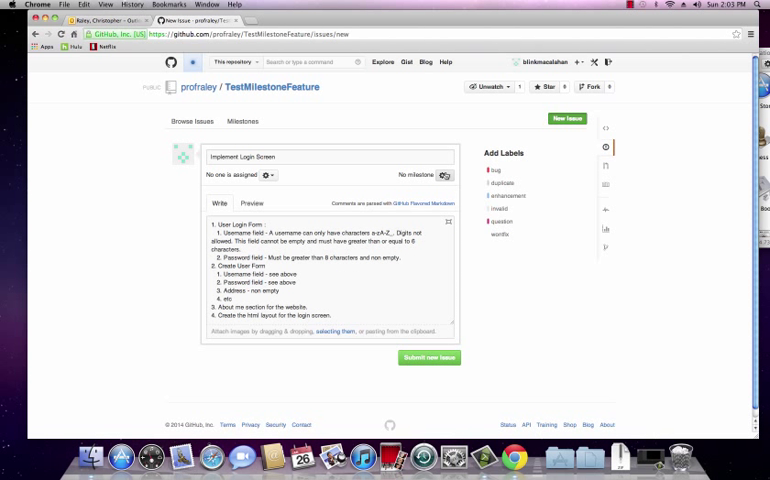
{"action": "left_click", "coordinate": [444, 176]}
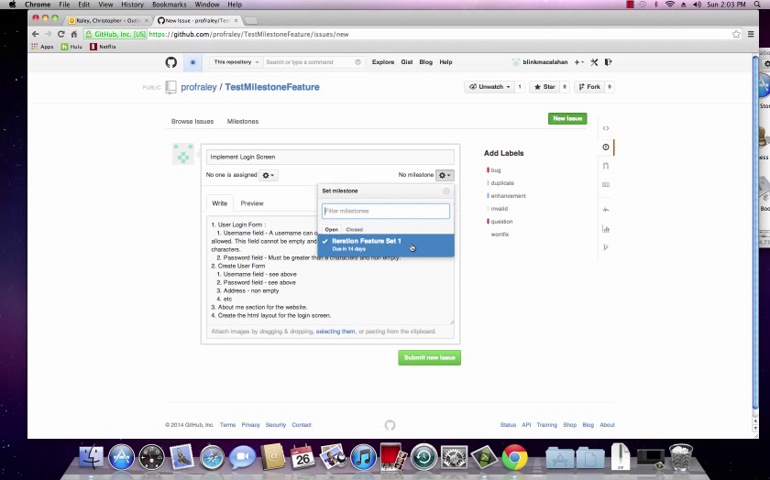
{"action": "left_click", "coordinate": [376, 244]}
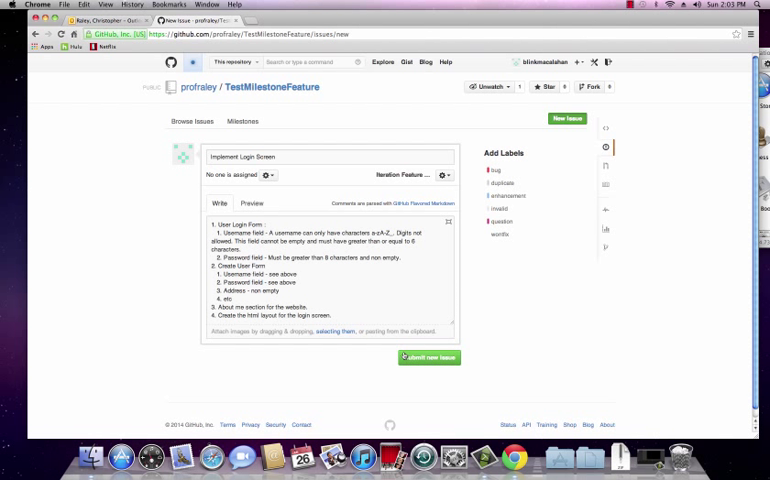
{"action": "left_click", "coordinate": [428, 356]}
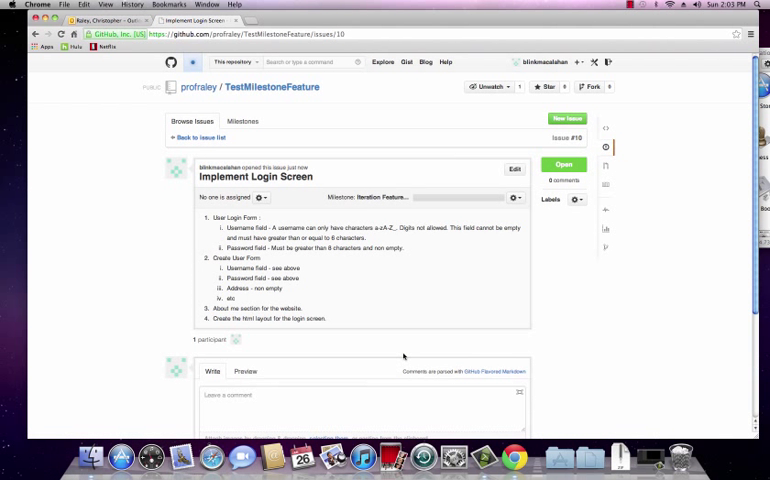